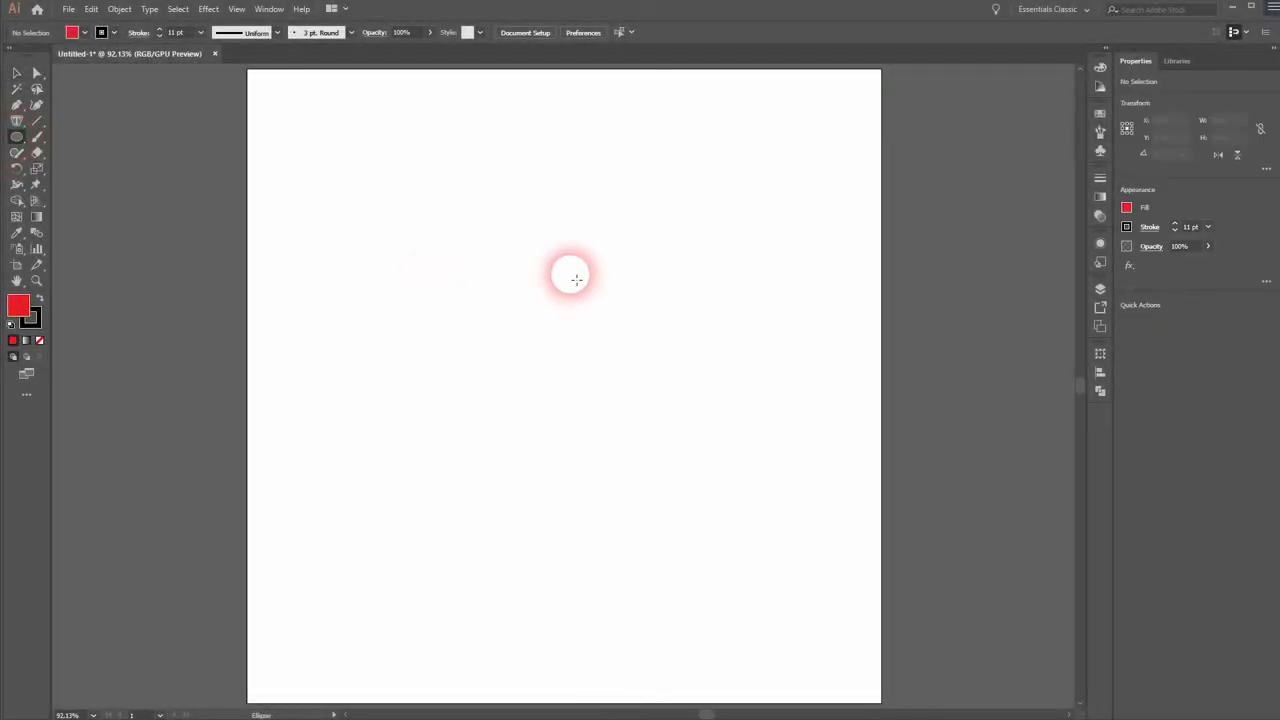
# Shift-drag a red circle with black stroke, centre it on the page and thin its outline.
pyautogui.moveTo(572, 278); pyautogui.dragTo(716, 468)
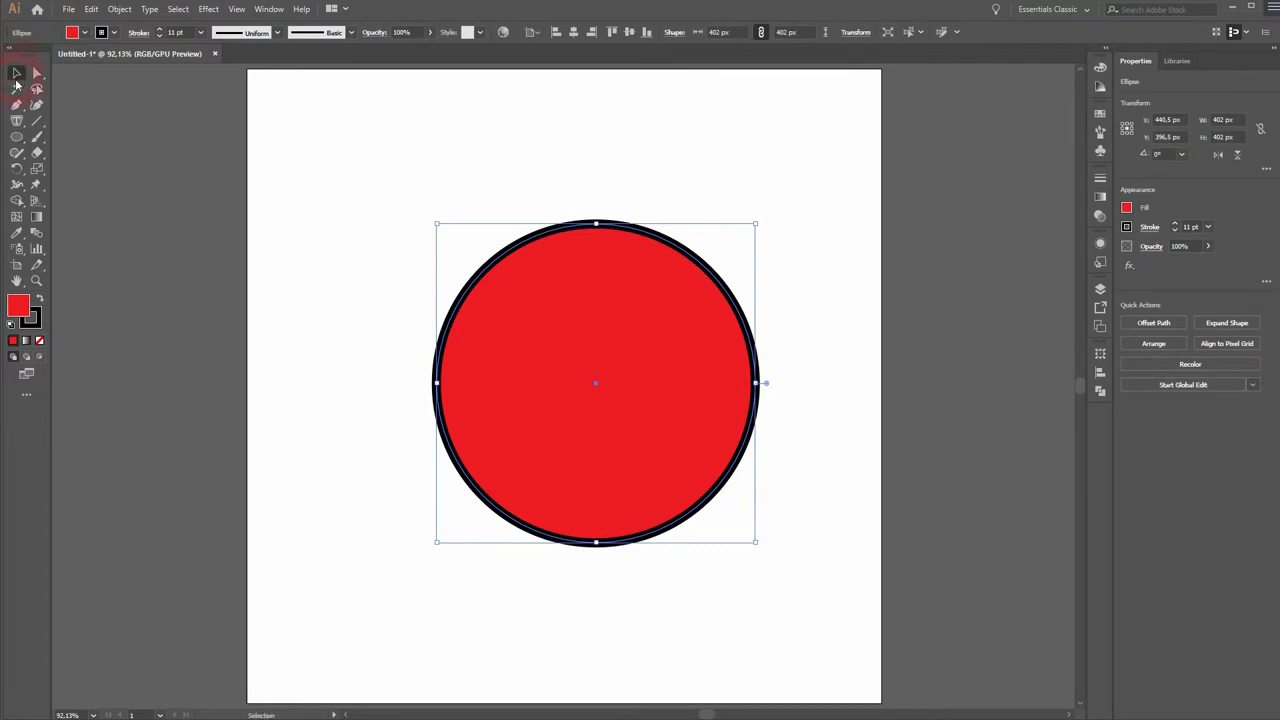
pyautogui.moveTo(596, 382); pyautogui.dragTo(564, 368)
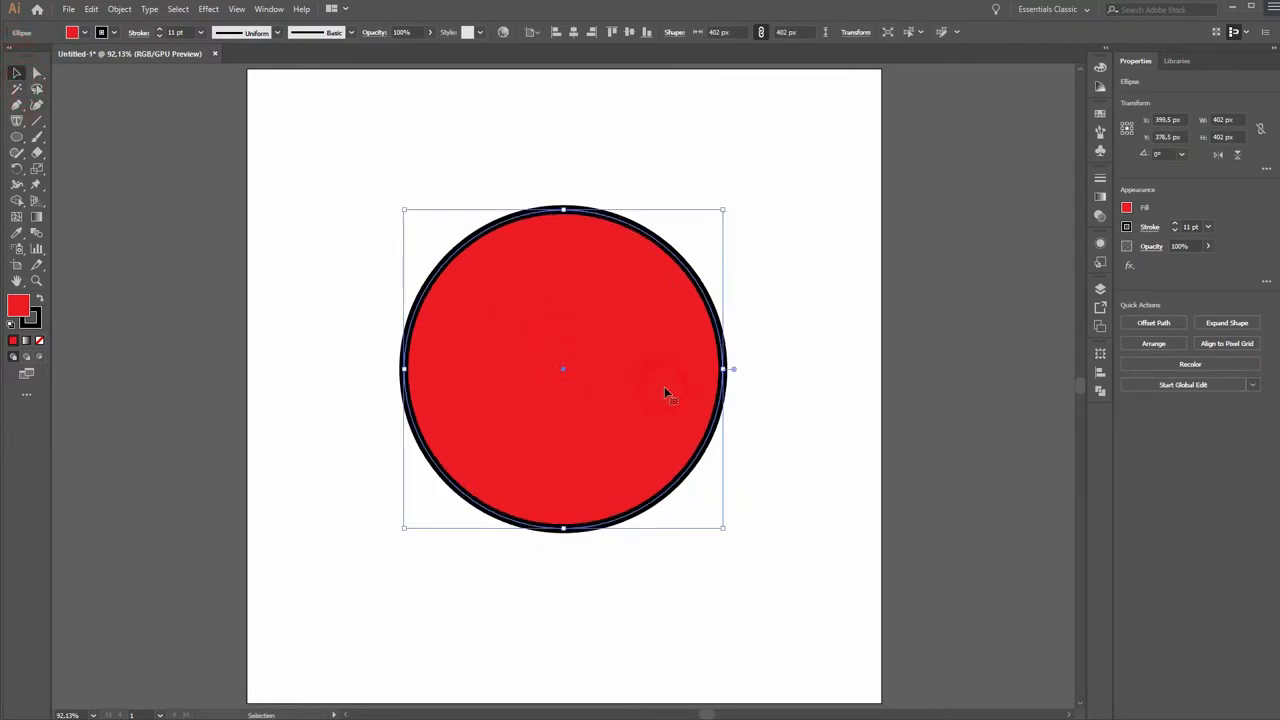
pyautogui.click(612, 32)
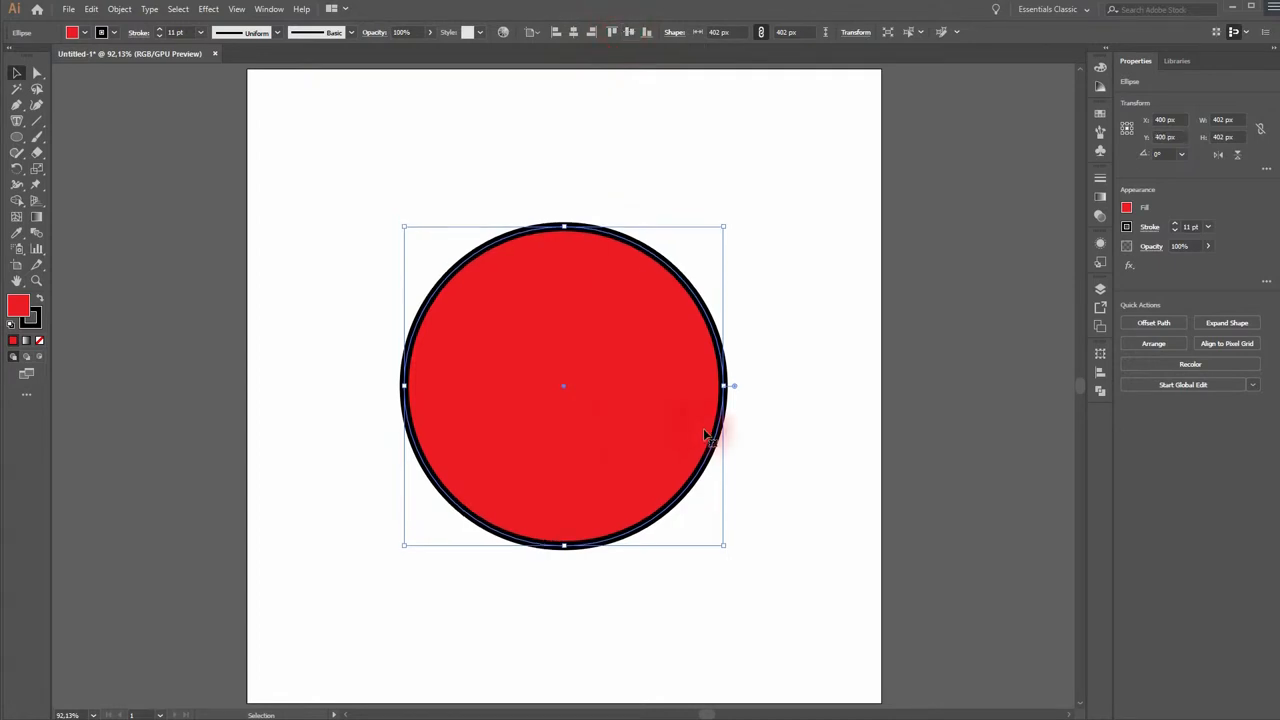
pyautogui.click(160, 36)
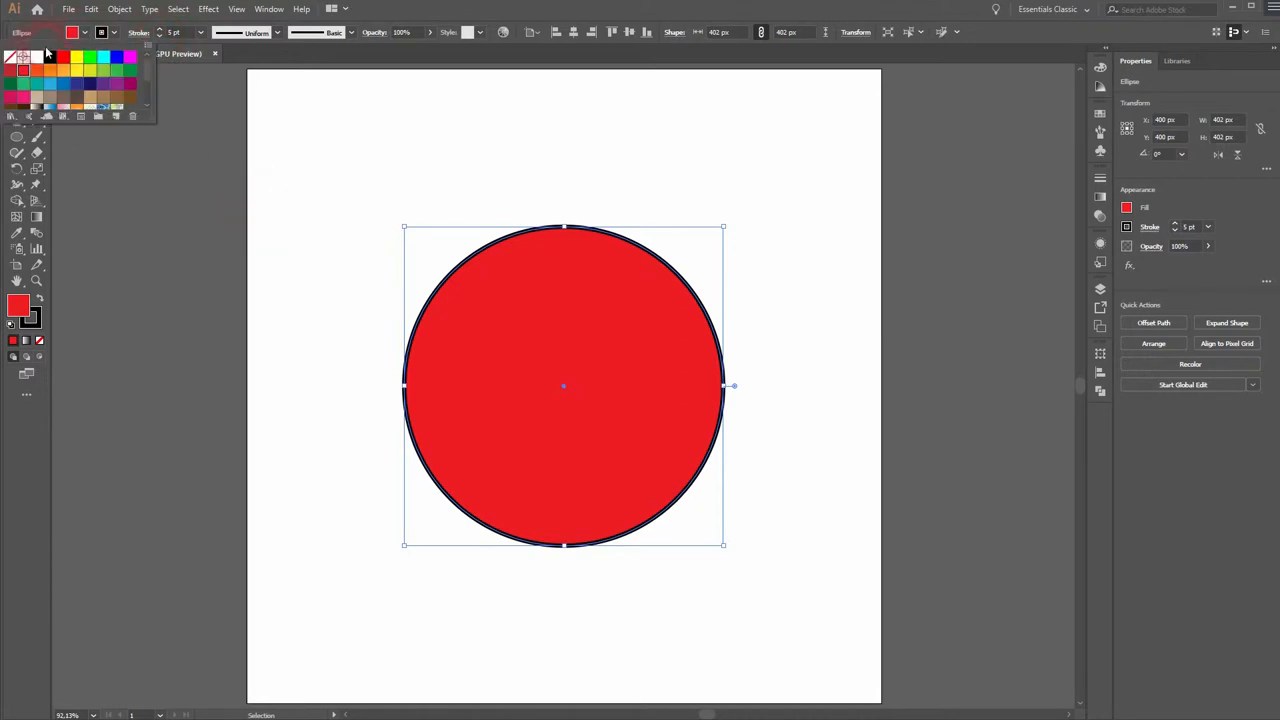
pyautogui.moveTo(30, 78)
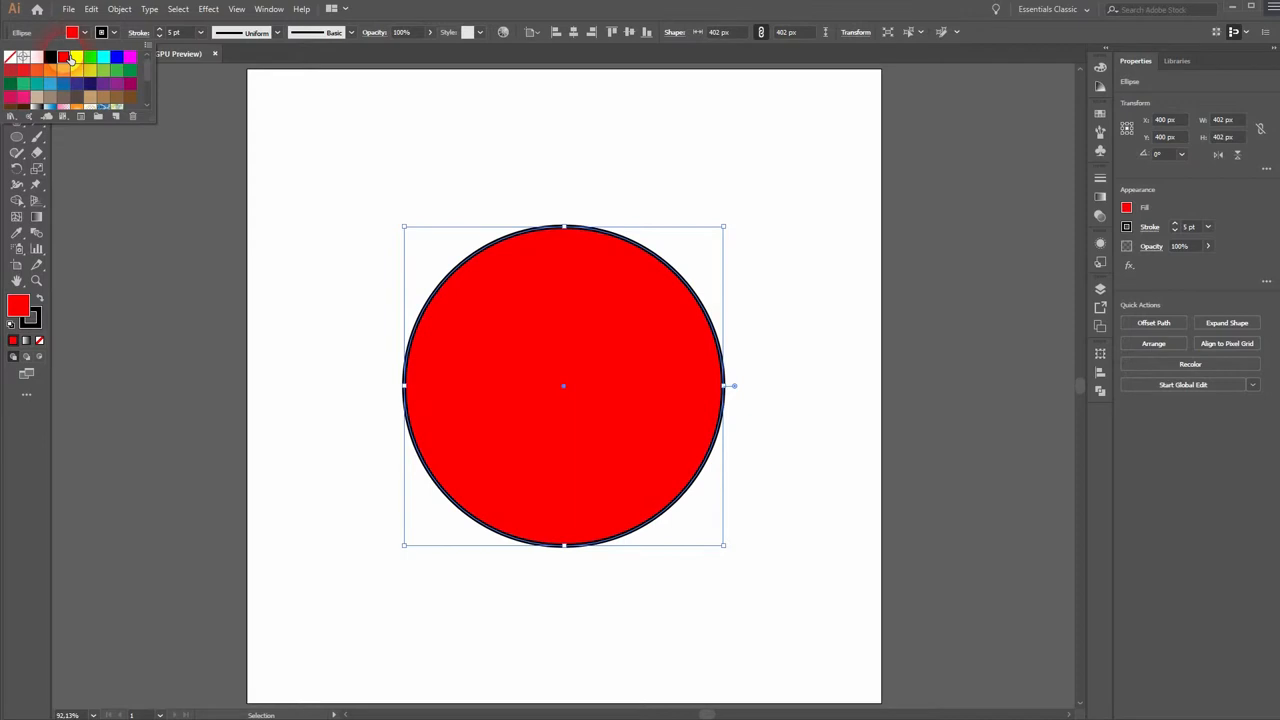
# Change the circle's fill to the pure red swatch.
pyautogui.click(320, 348)
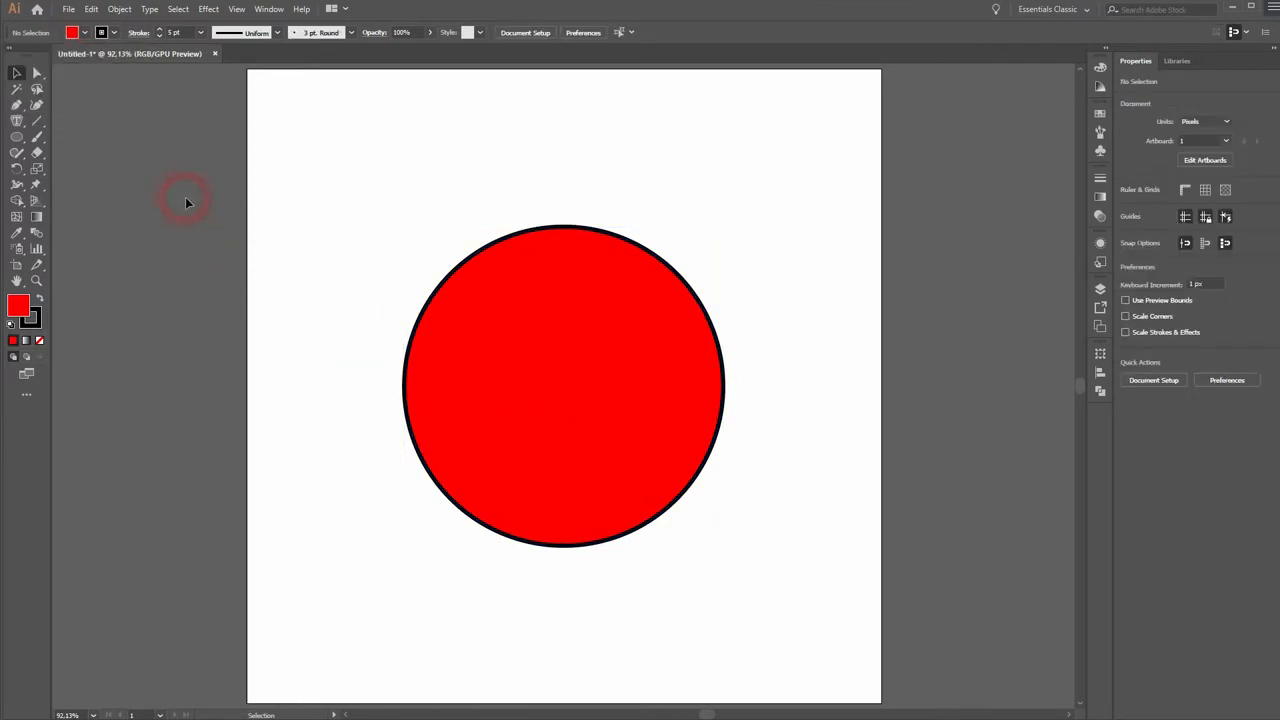
# Pen a zigzag bolt from upper right to lower left across the circle and straighten its corner anchors.
pyautogui.click(16, 104)
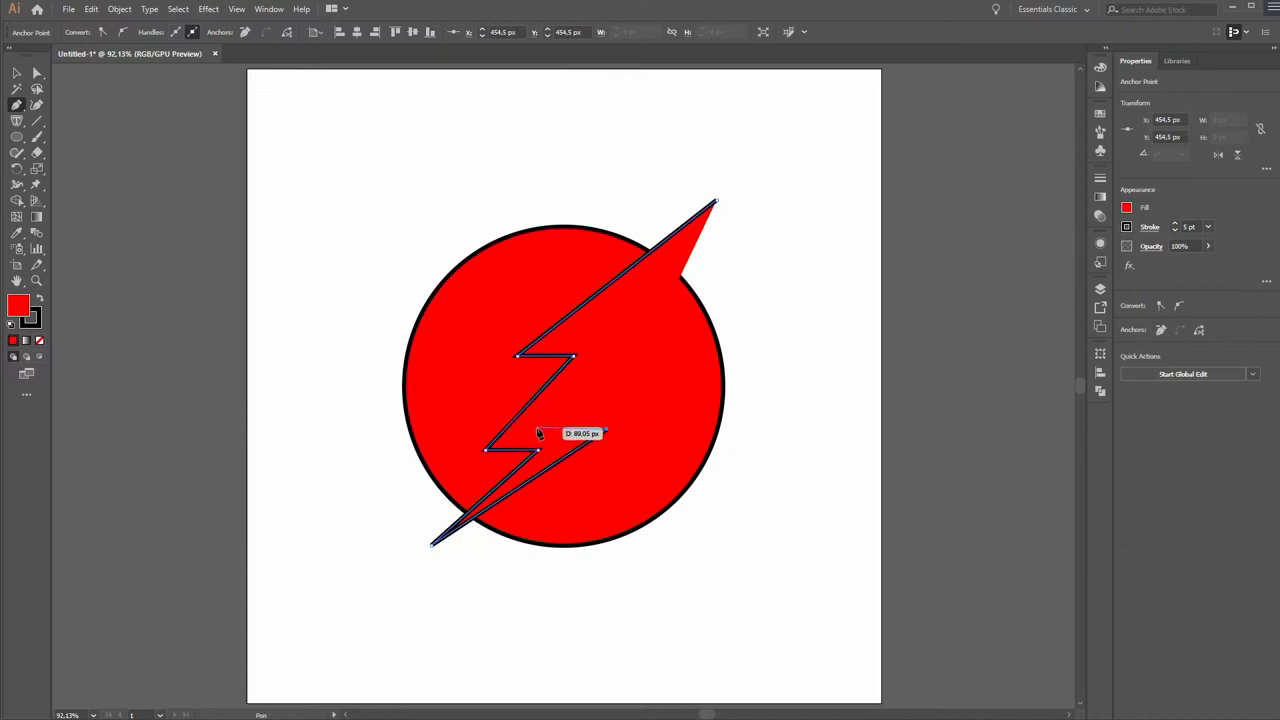
pyautogui.moveTo(540, 432); pyautogui.dragTo(620, 342)
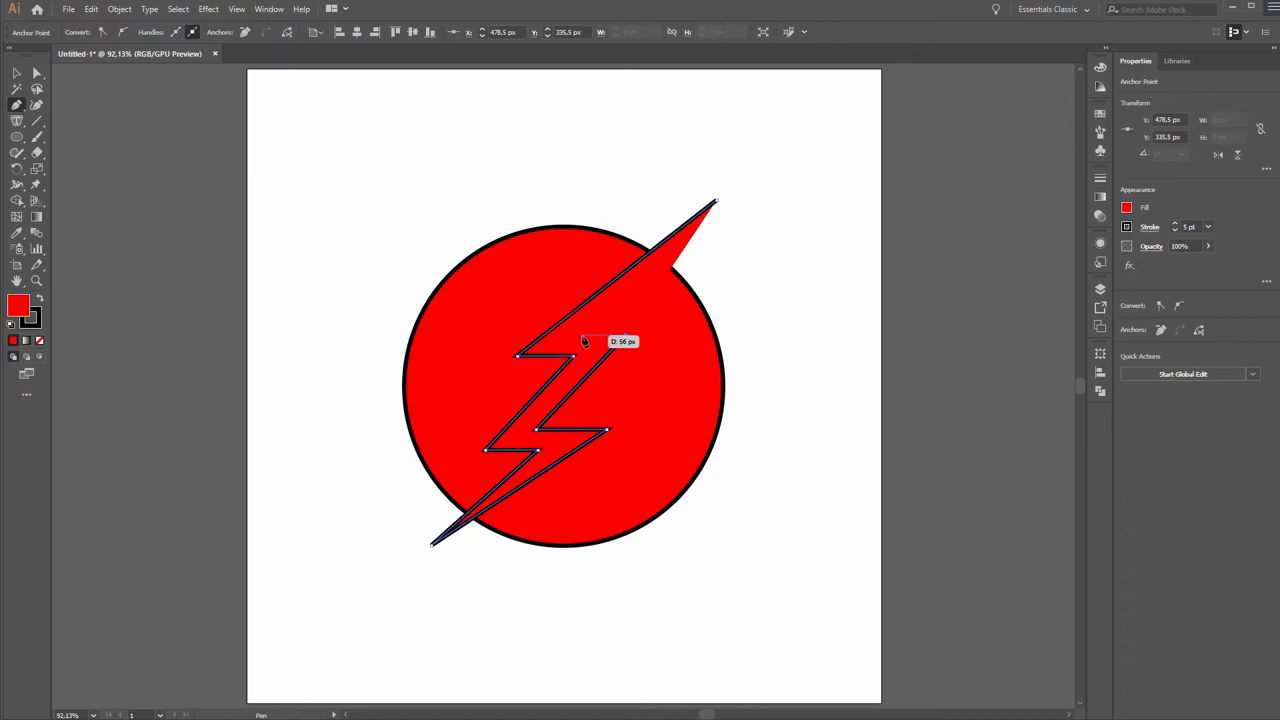
pyautogui.moveTo(584, 340); pyautogui.dragTo(716, 204)
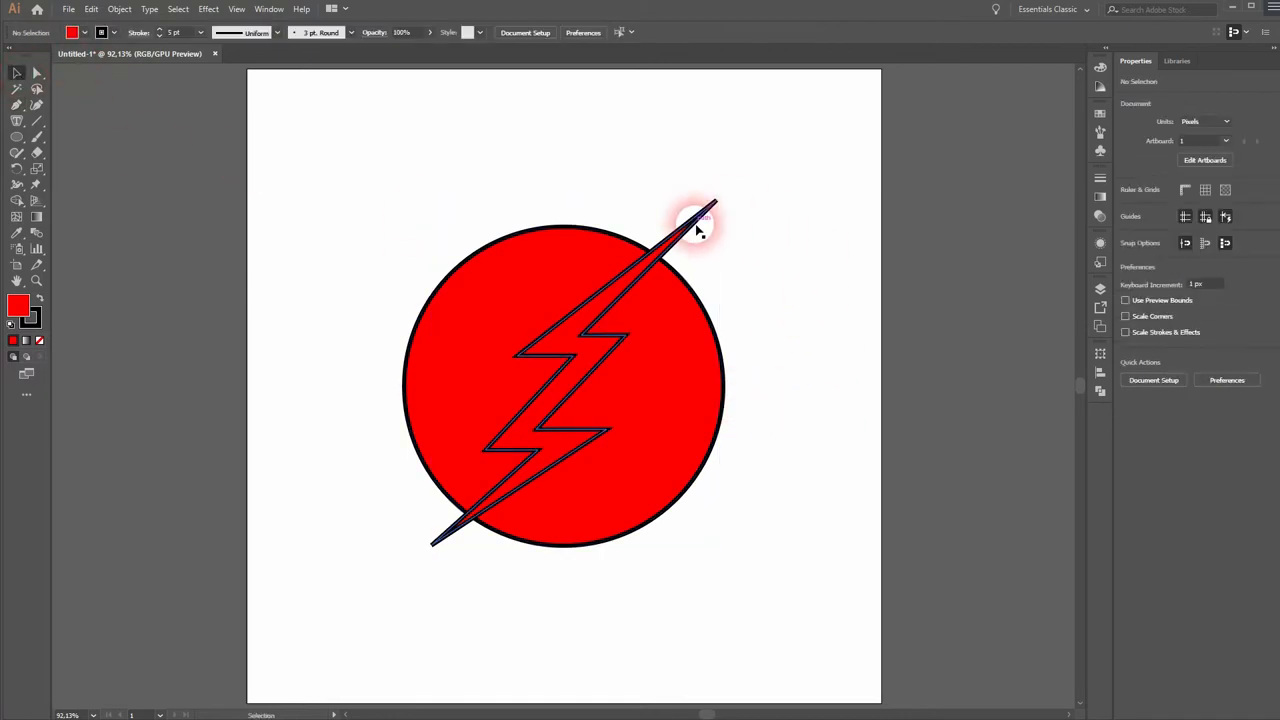
# Select the bolt and give it a bright yellow fill from the Control bar swatches.
pyautogui.click(700, 218)
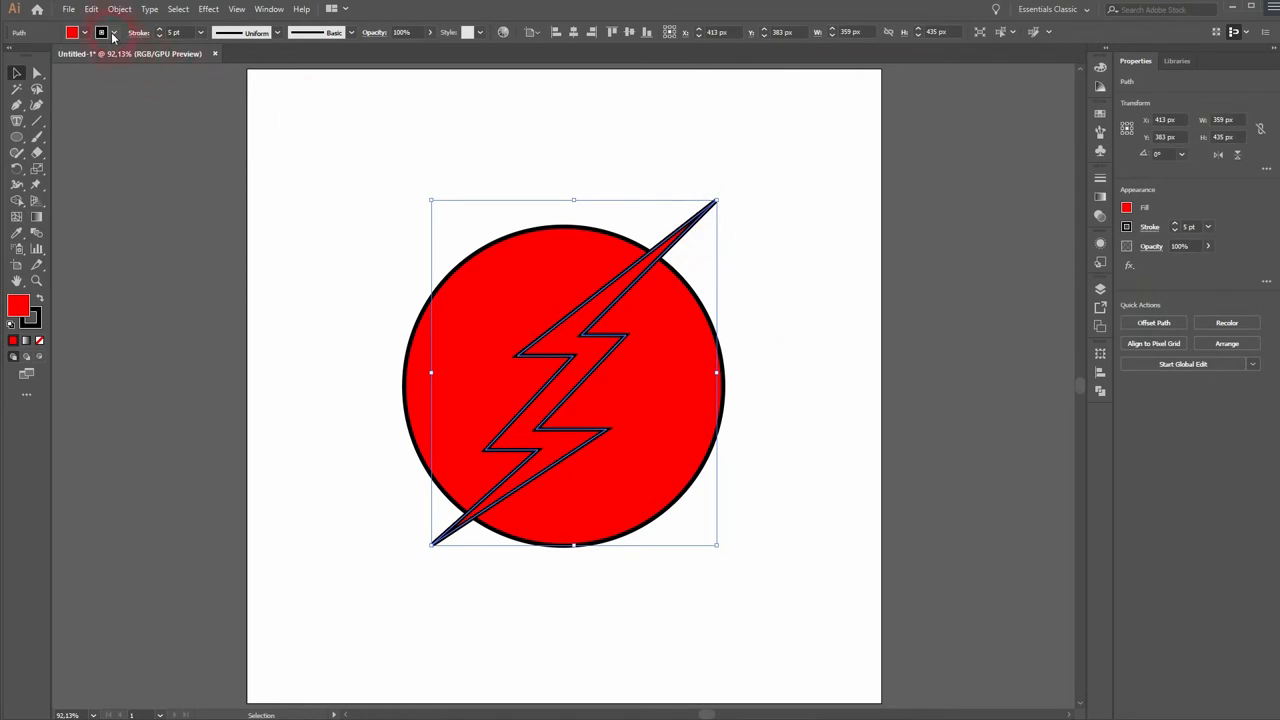
pyautogui.click(176, 32)
pyautogui.write('3')
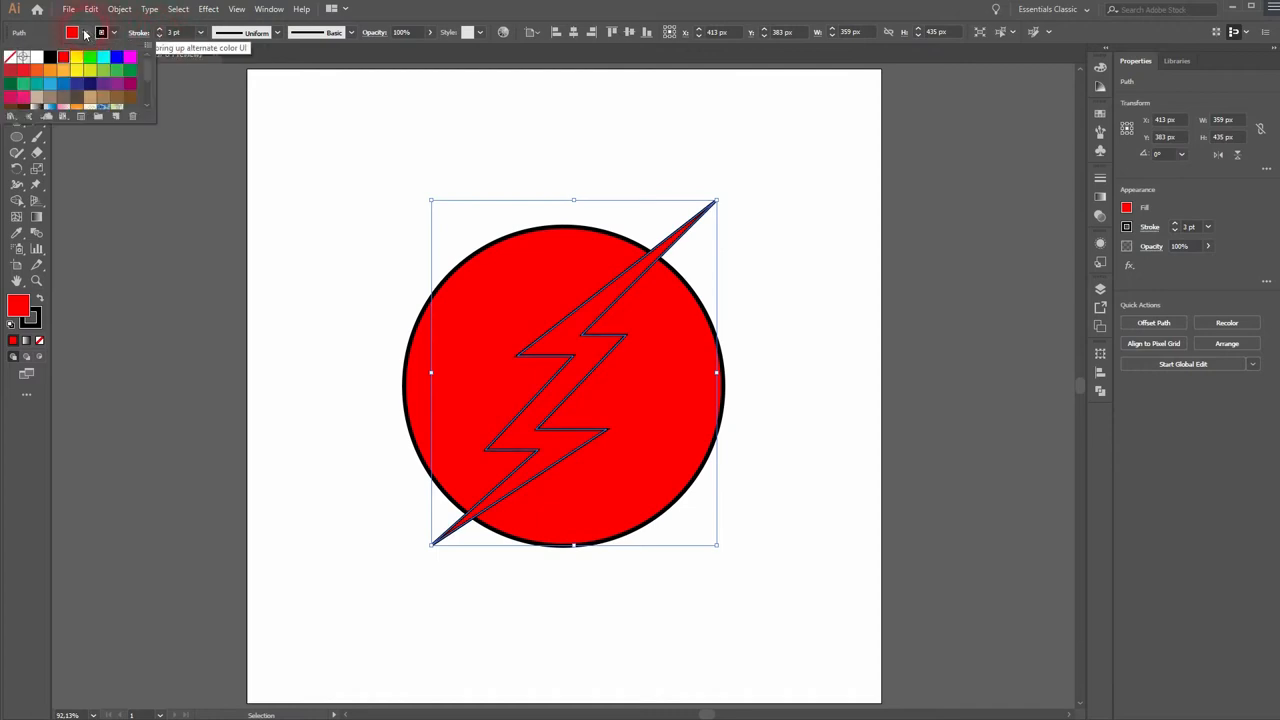
pyautogui.click(76, 64)
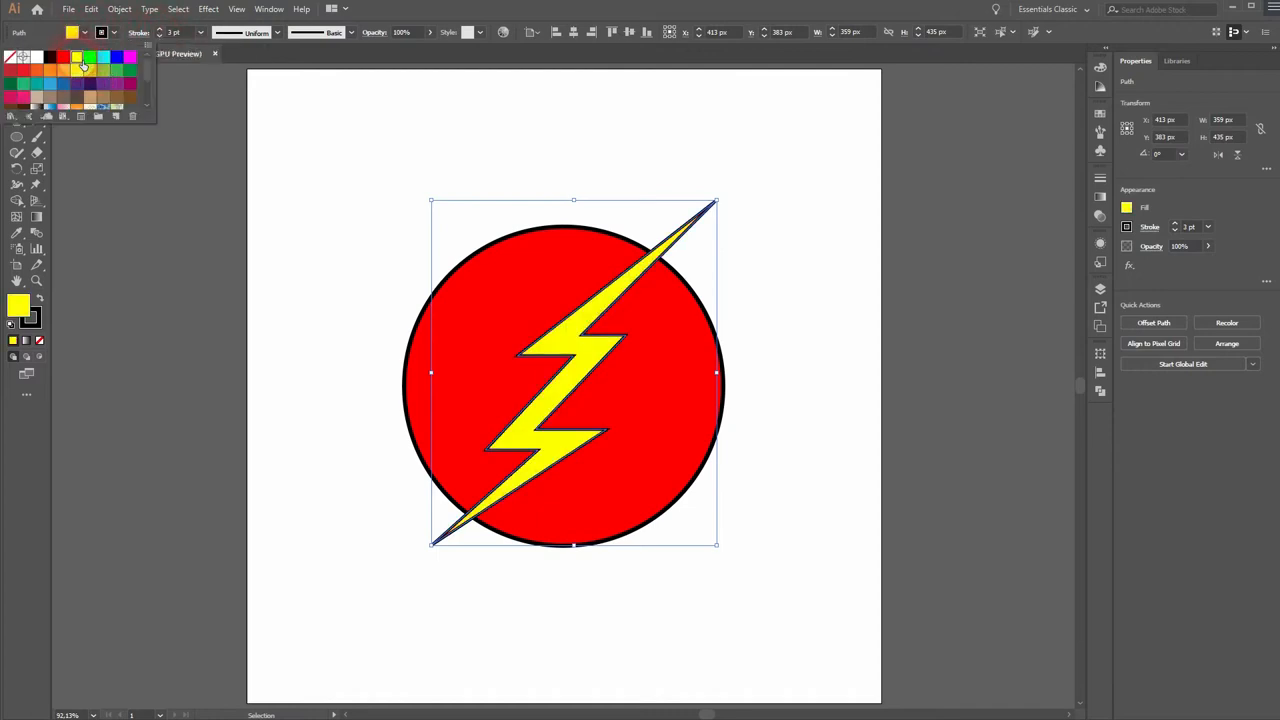
pyautogui.click(816, 516)
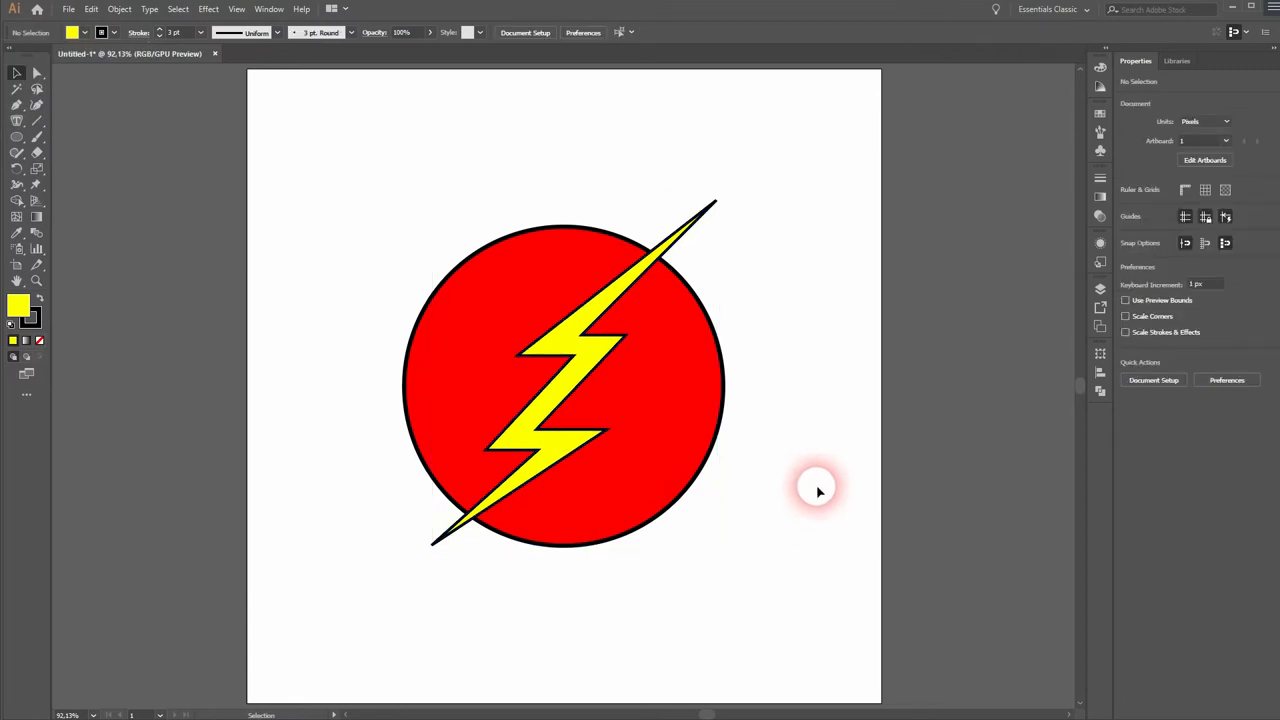
pyautogui.moveTo(404, 616)
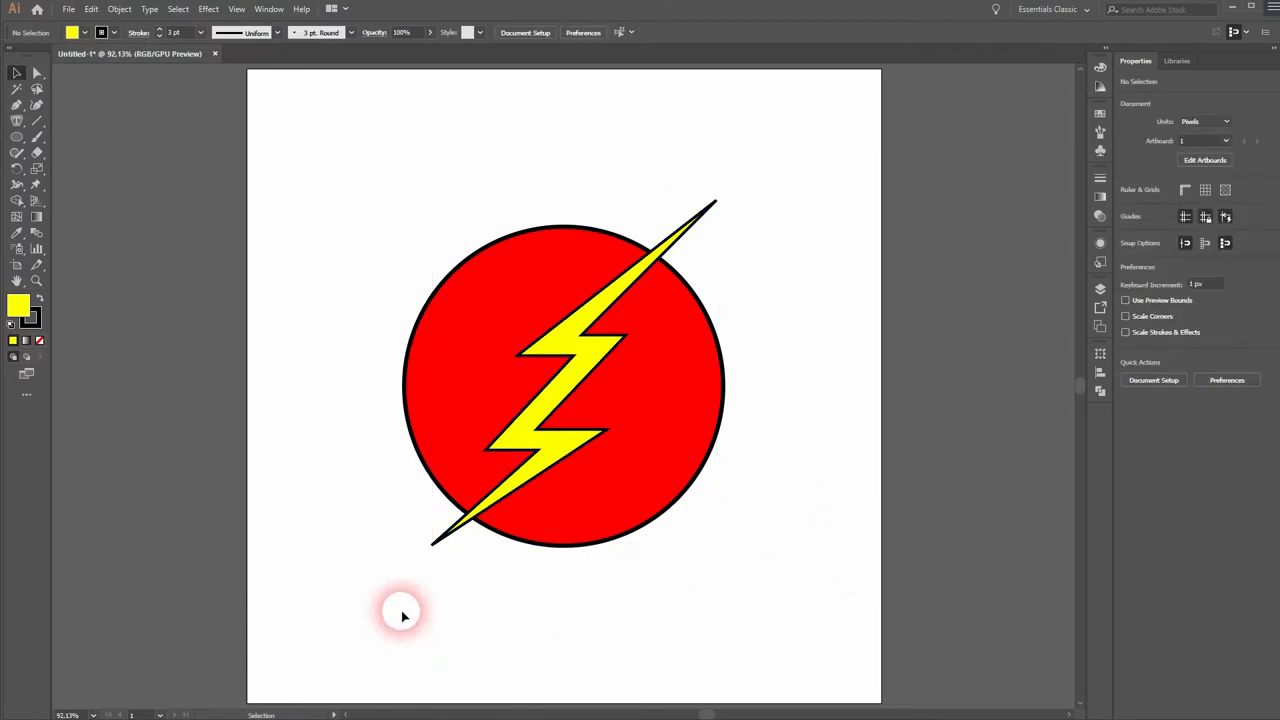
pyautogui.click(520, 490)
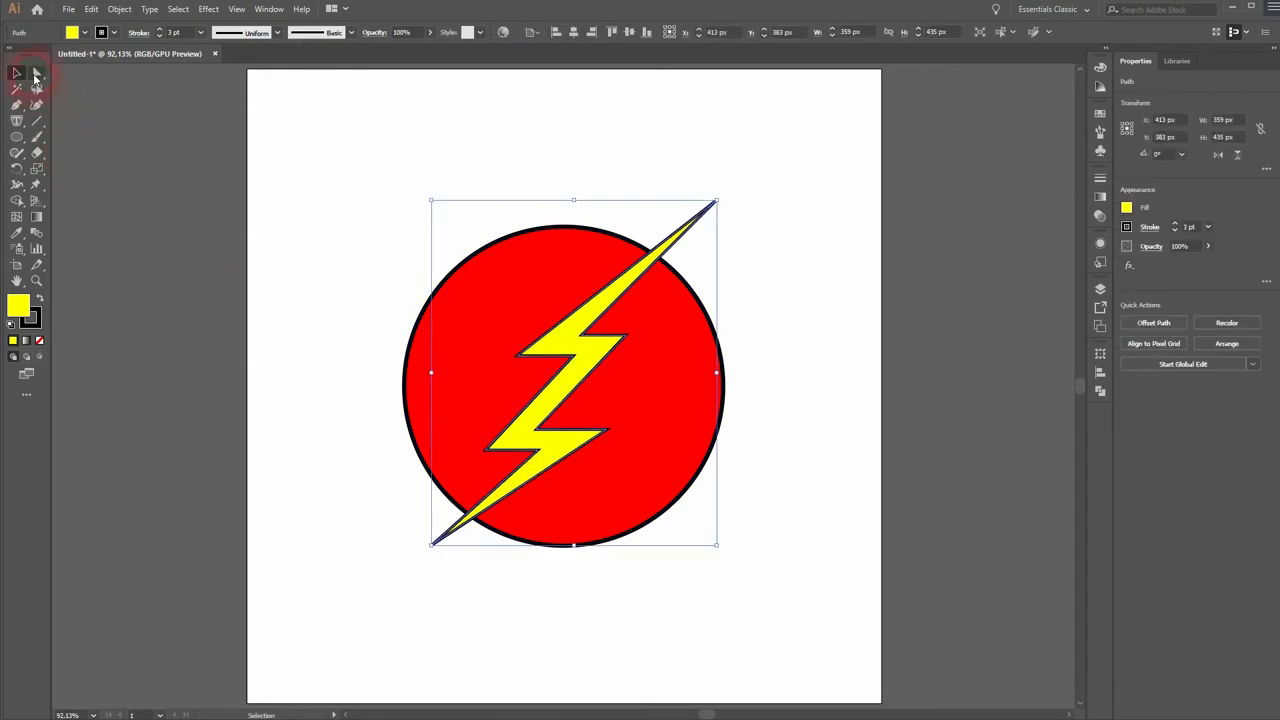
# With Direct Selection, drag the bolt's tip anchors so they poke past the circle's edge.
pyautogui.click(36, 72)
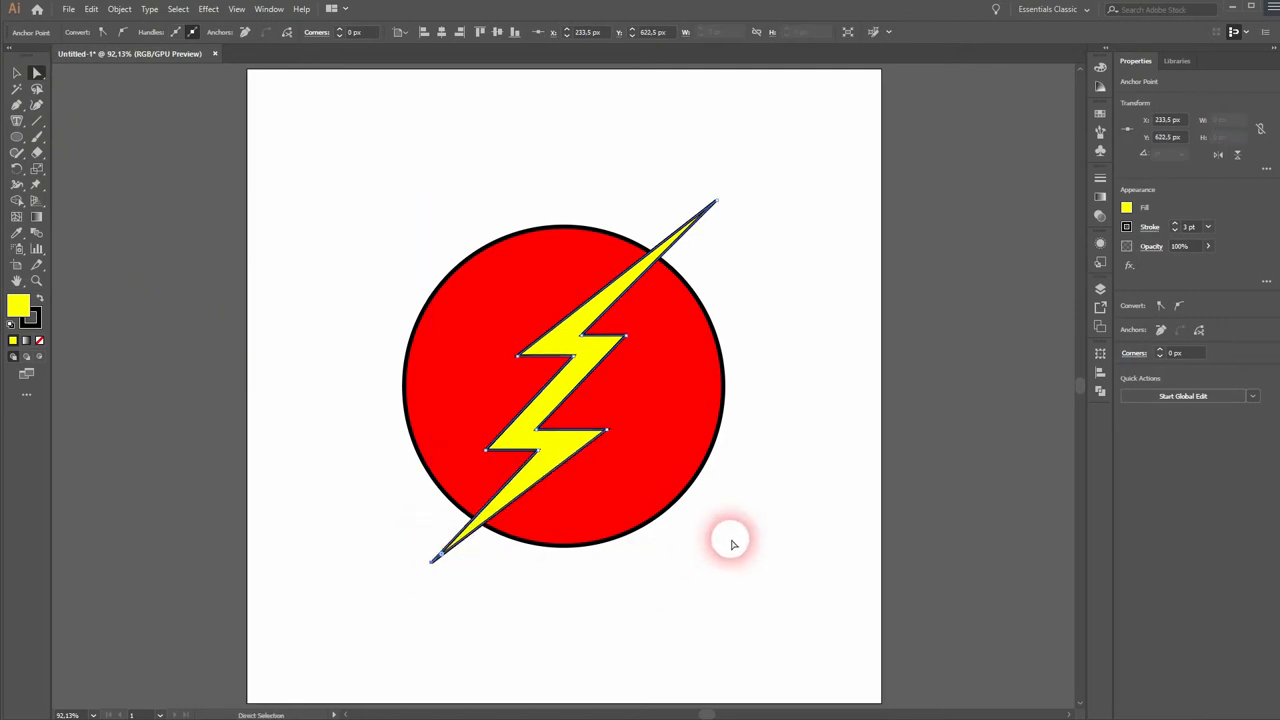
pyautogui.click(850, 468)
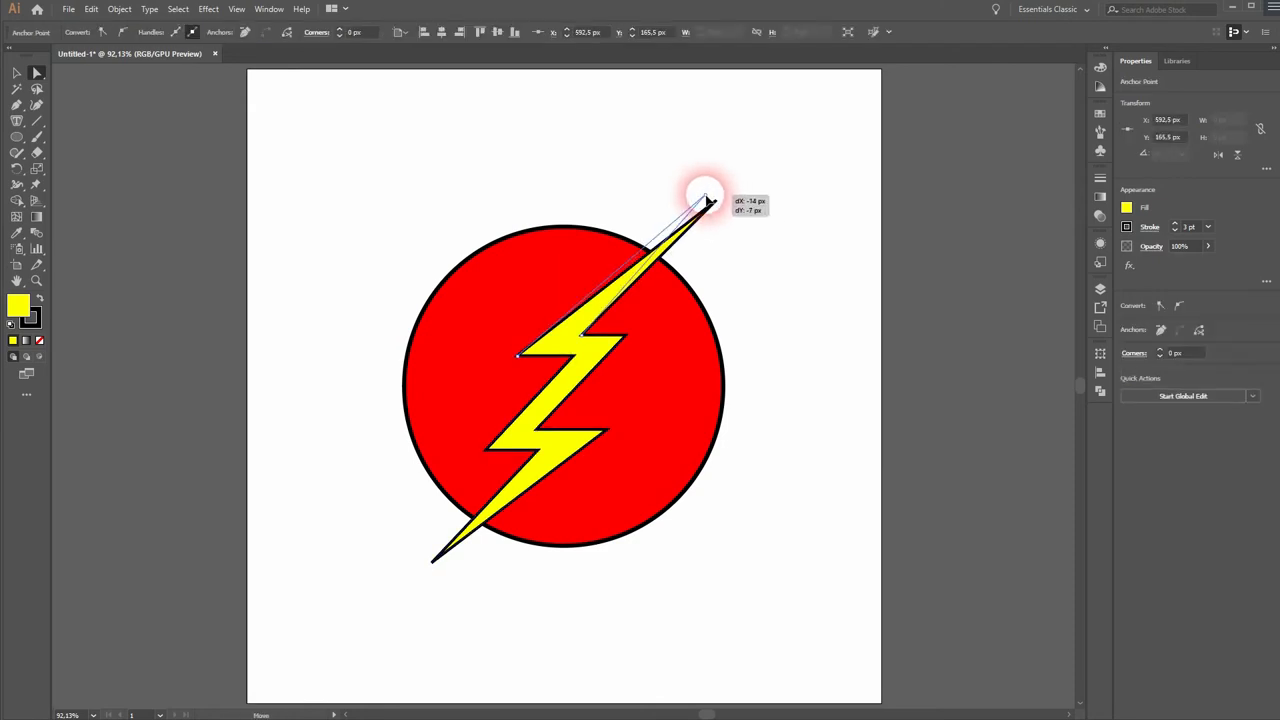
pyautogui.click(852, 428)
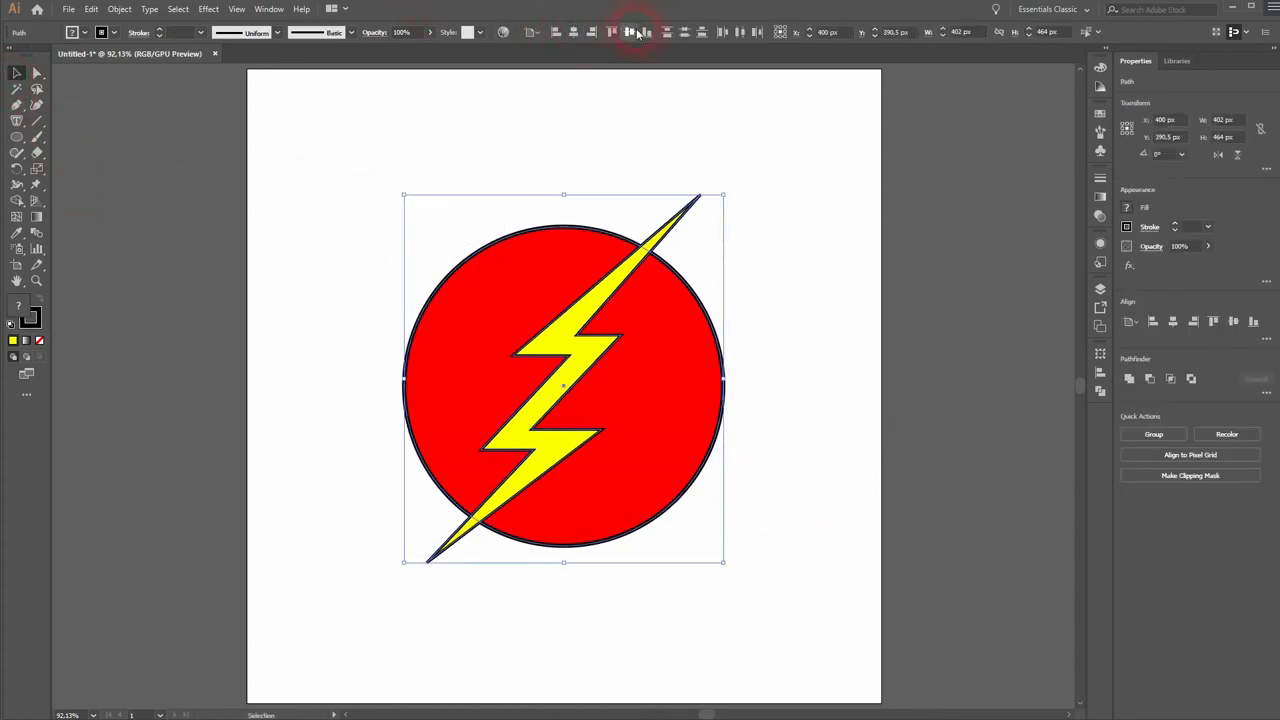
# Increase the stroke weight of the bolt and the circle to heavier black outlines.
pyautogui.click(856, 410)
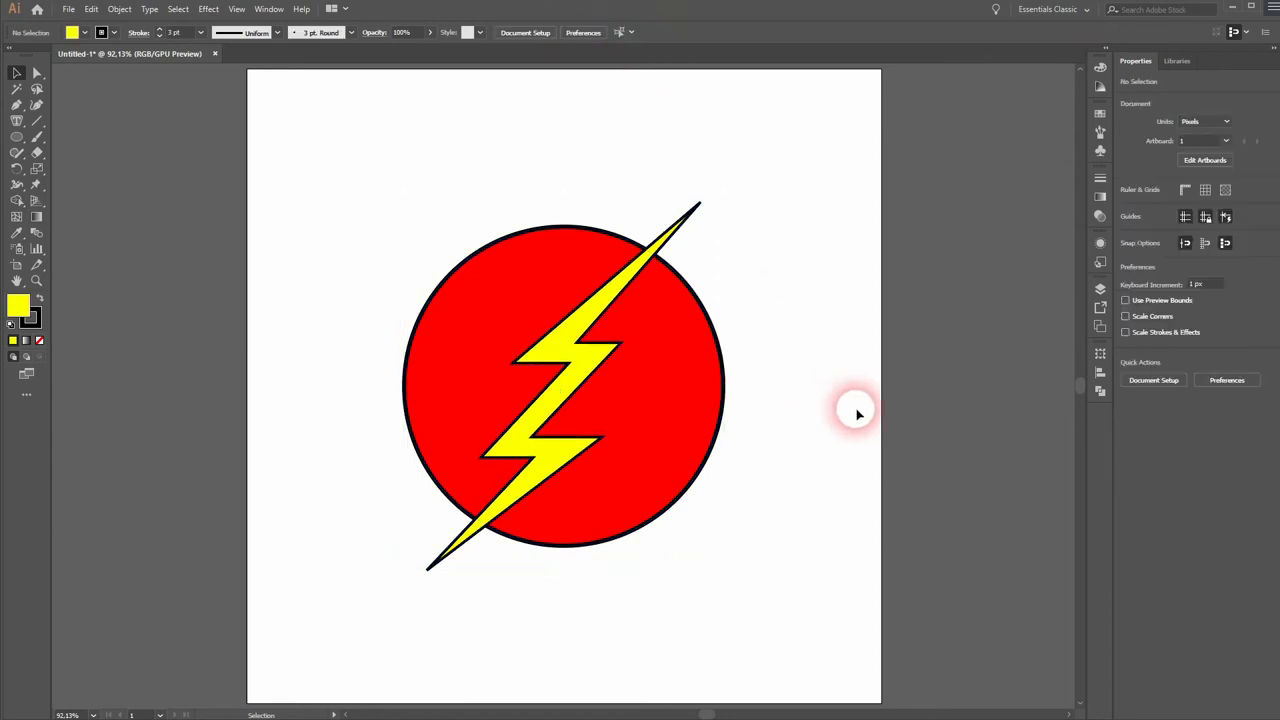
pyautogui.moveTo(876, 398)
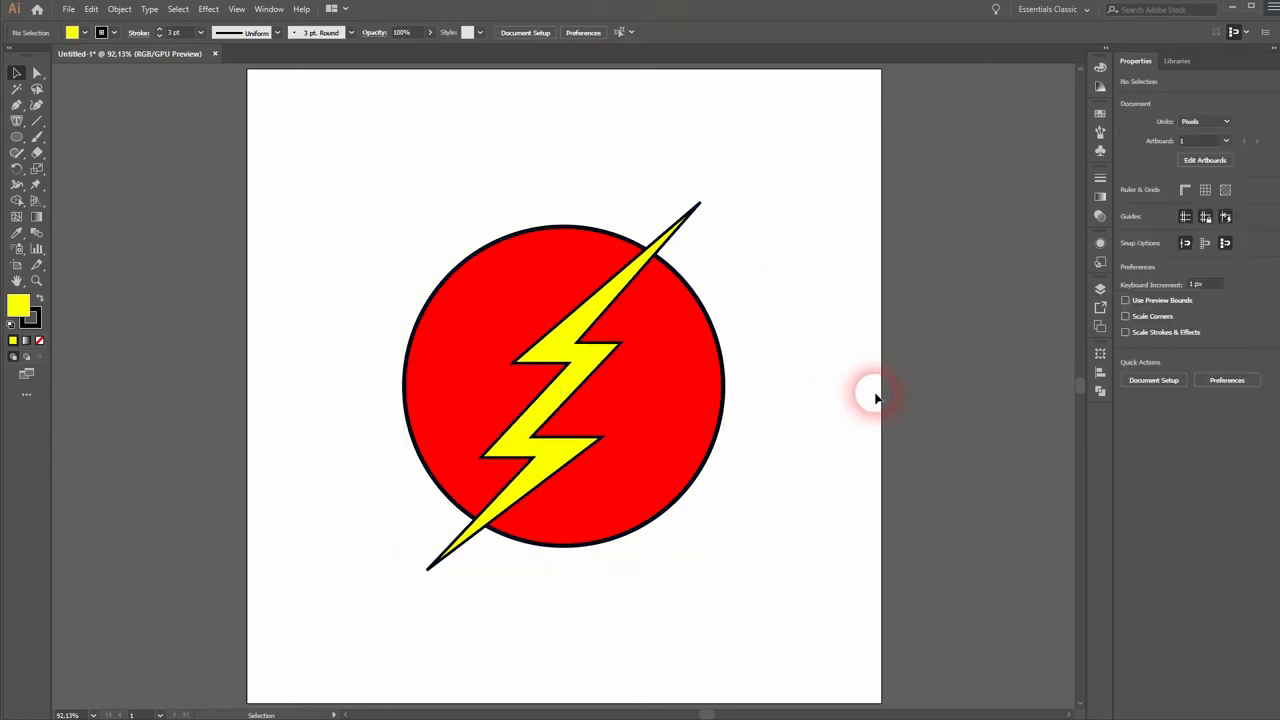
pyautogui.moveTo(882, 410)
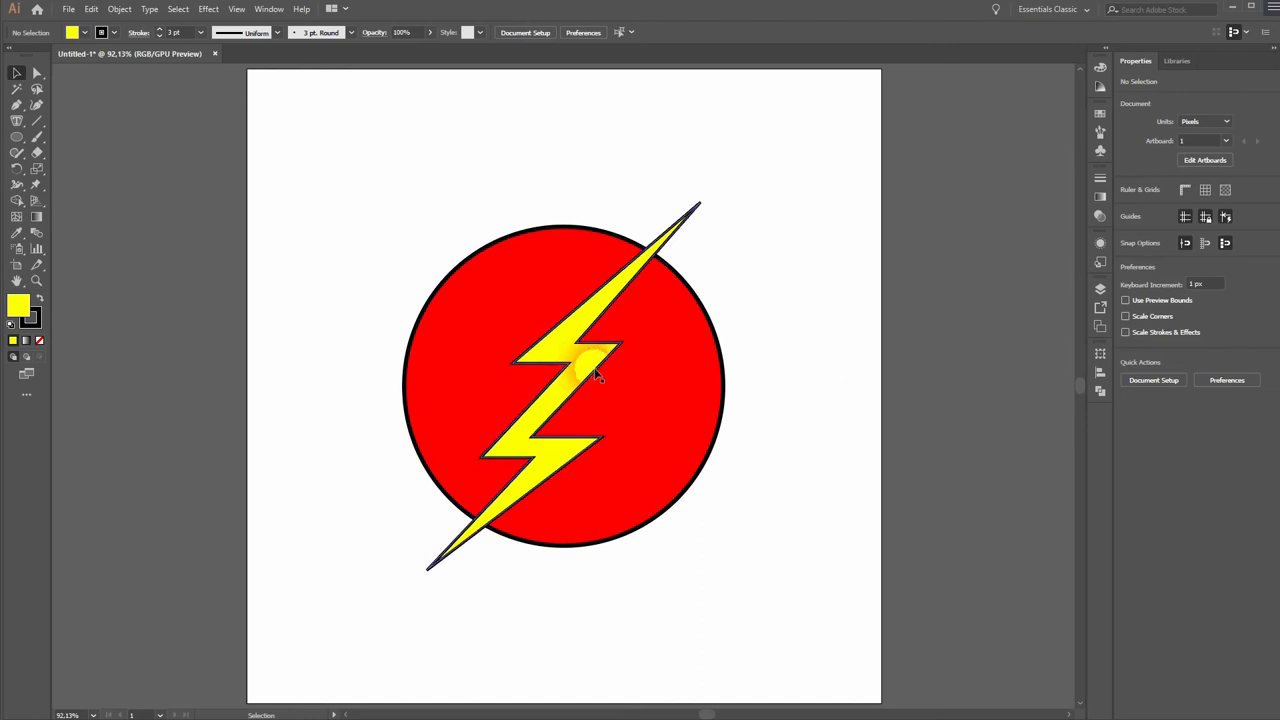
pyautogui.click(584, 360)
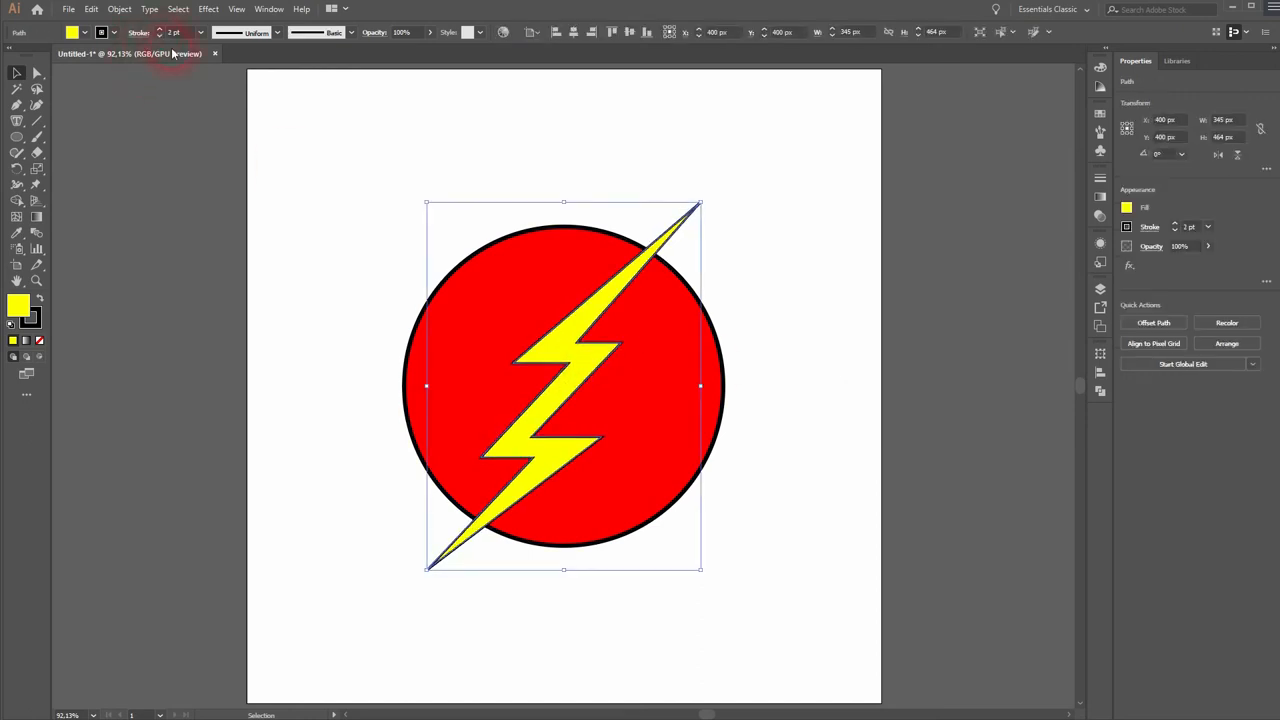
pyautogui.click(348, 348)
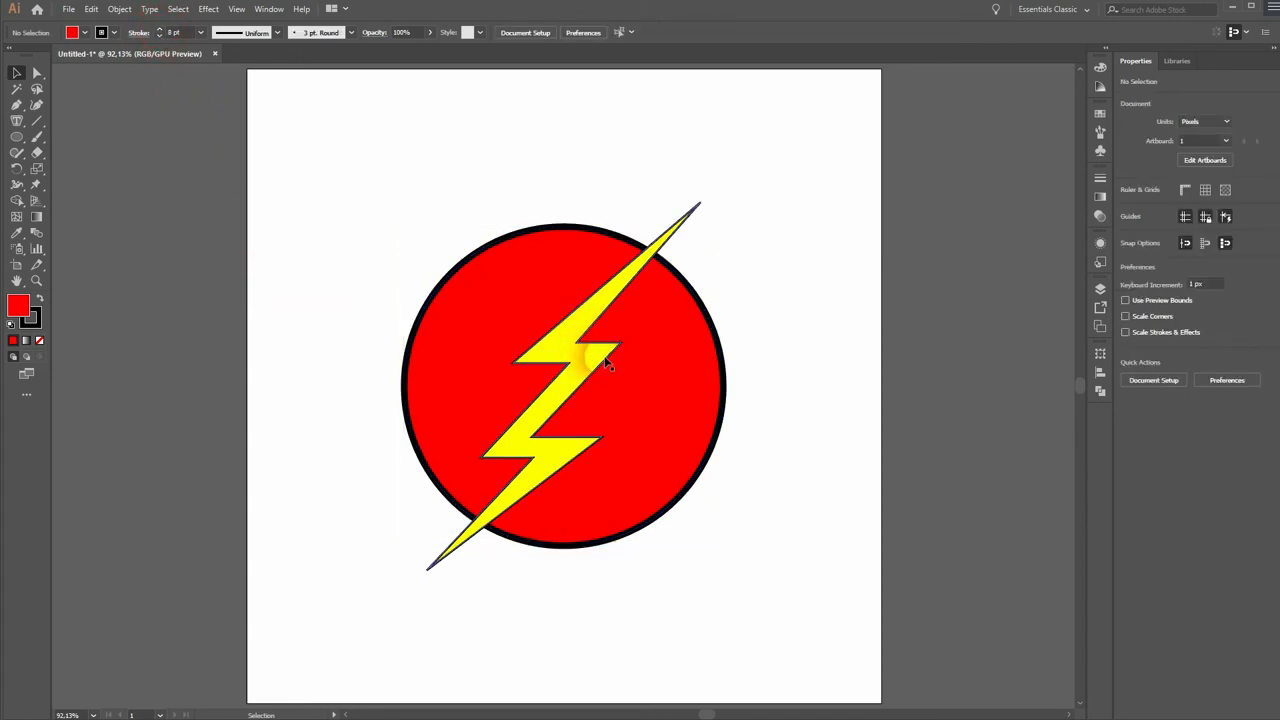
pyautogui.click(600, 364)
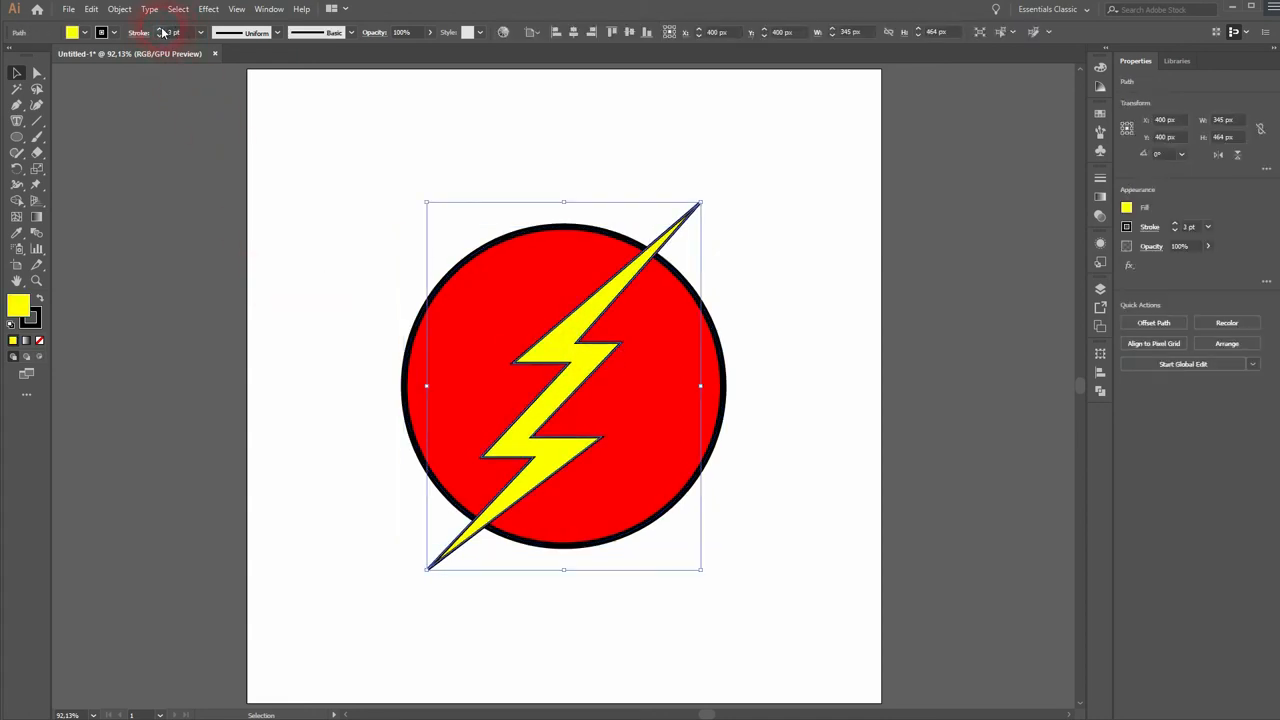
pyautogui.click(336, 348)
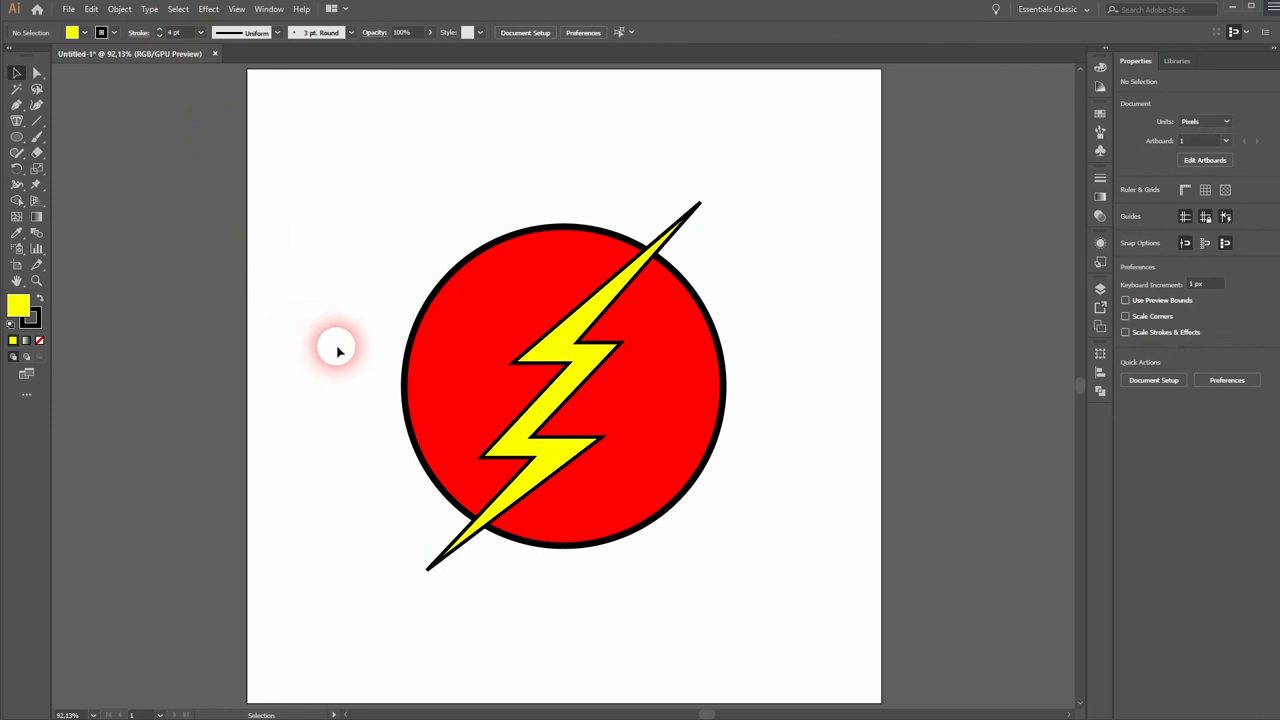
pyautogui.moveTo(310, 536)
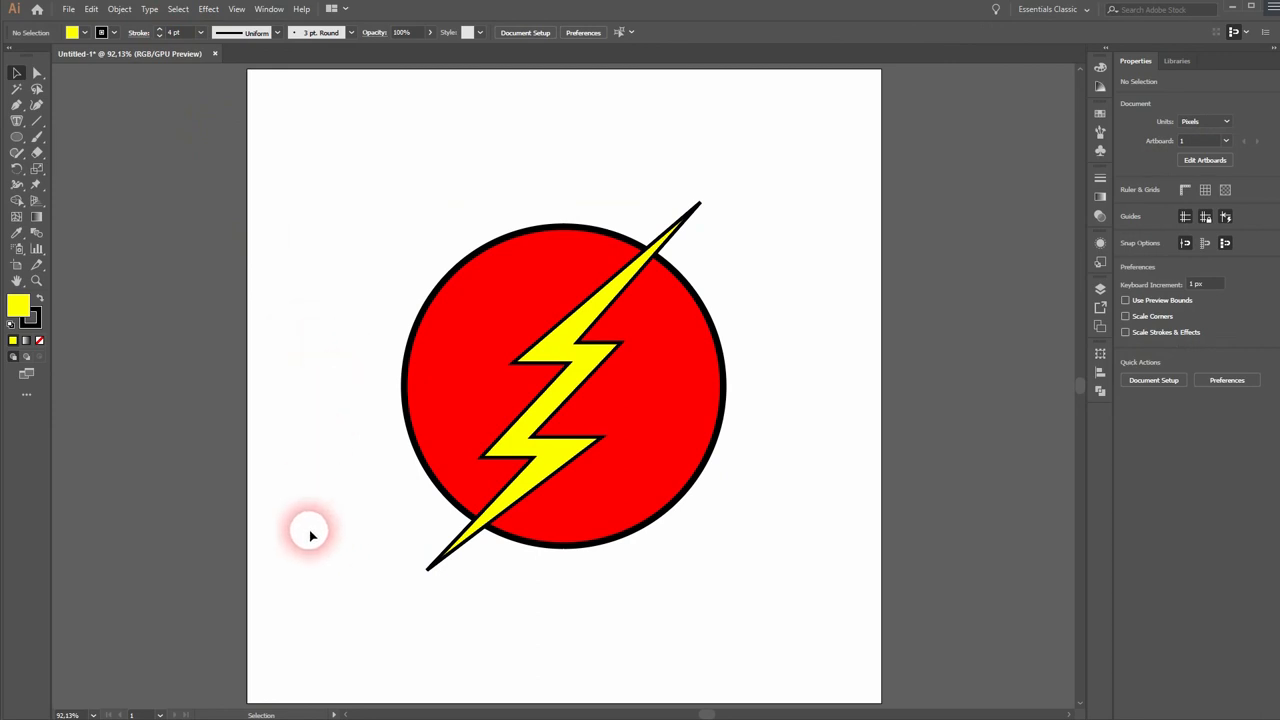